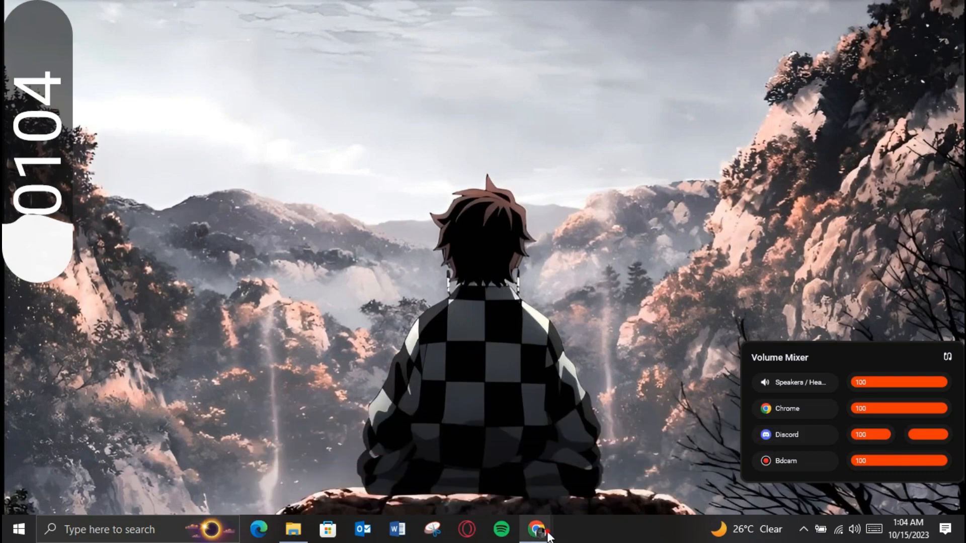
- Bring up the browser showing the DocuSign home dashboard with its envelope counts
click(538, 527)
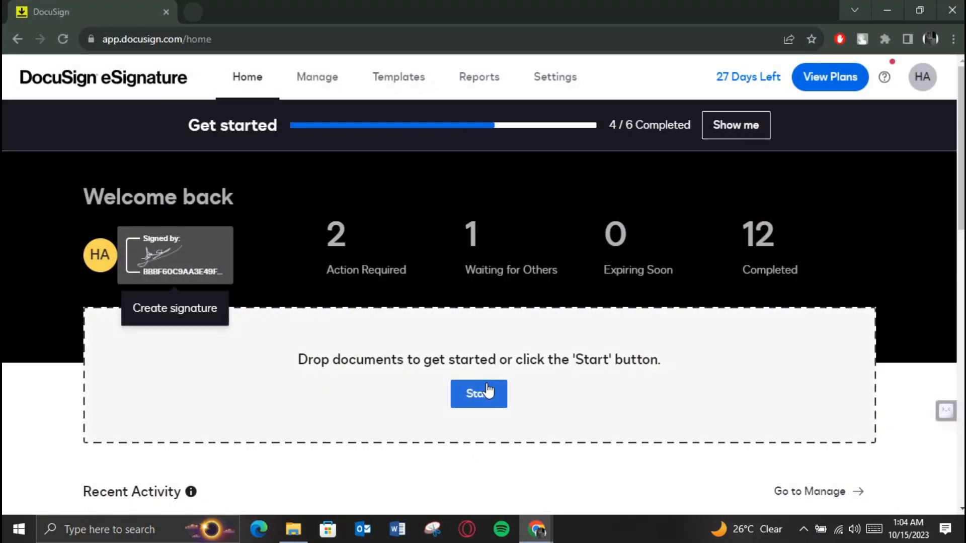
mouse_move(783, 253)
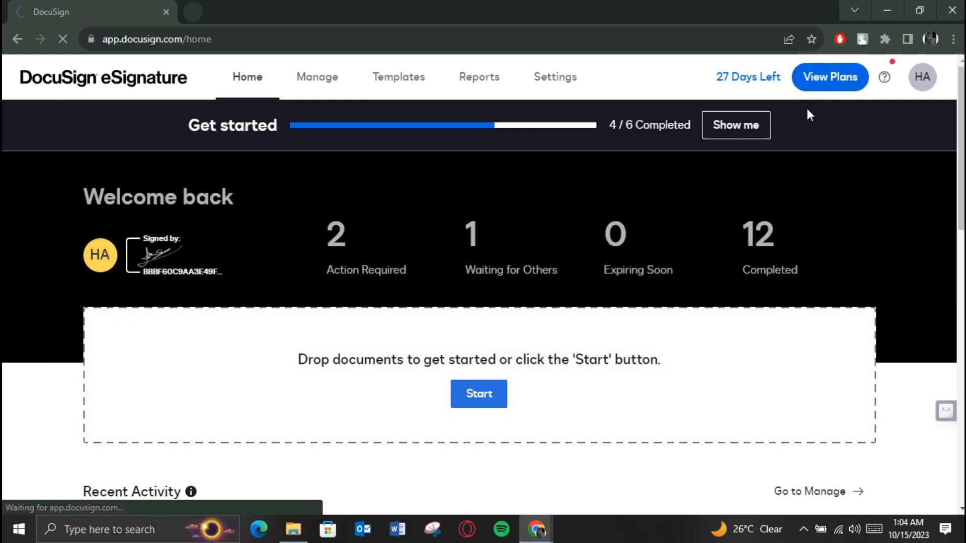
mouse_move(702, 189)
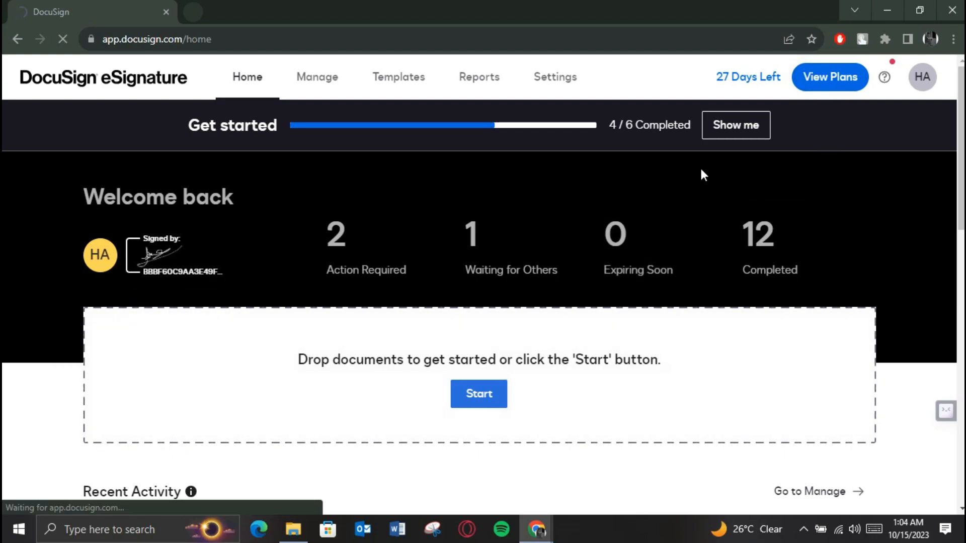
mouse_move(725, 204)
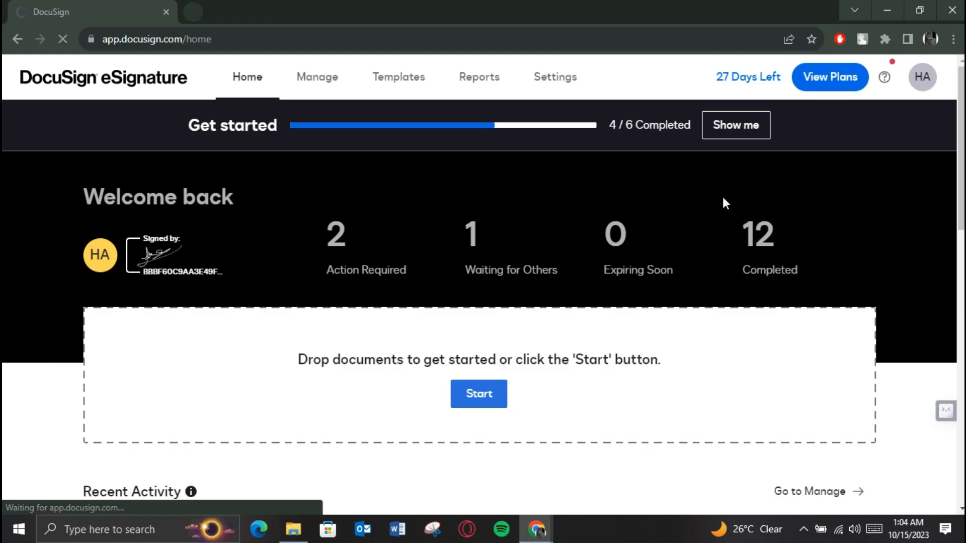
- View the Personal, Standard and Business Pro plans with annual prices and envelope limits
click(829, 77)
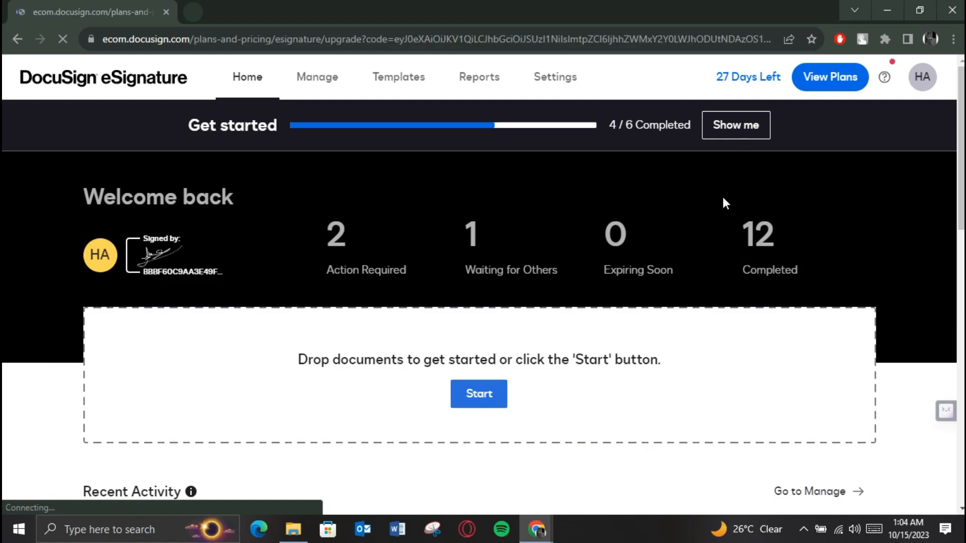
click(829, 76)
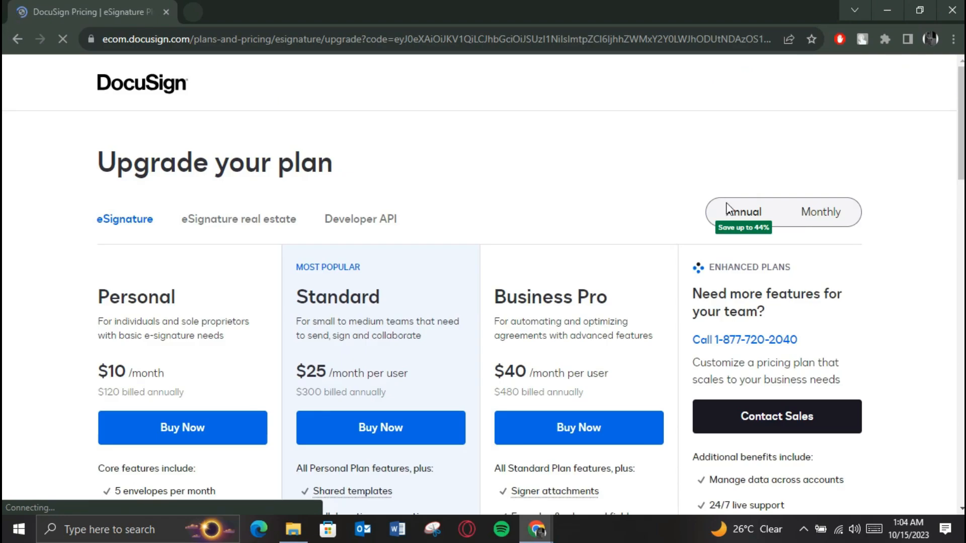
scroll(down, 3)
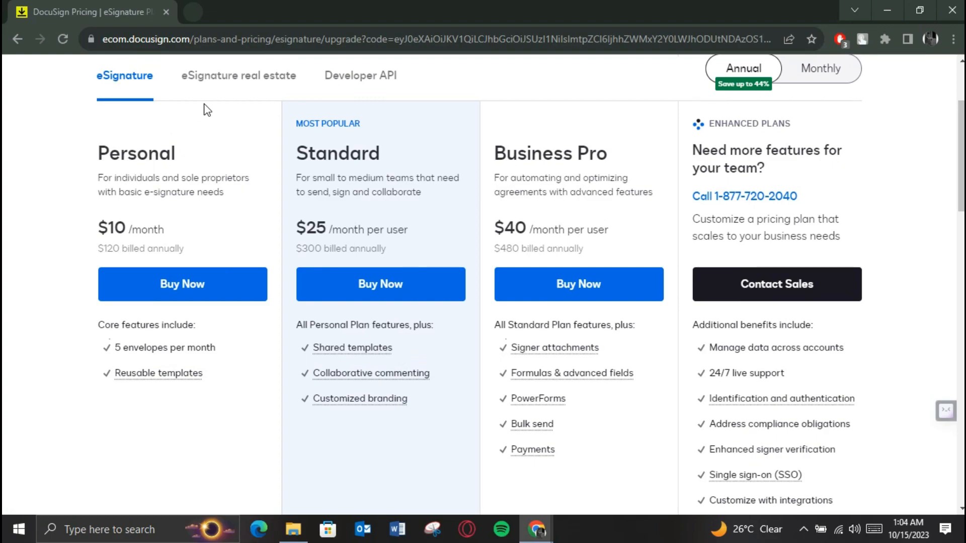
mouse_move(568, 324)
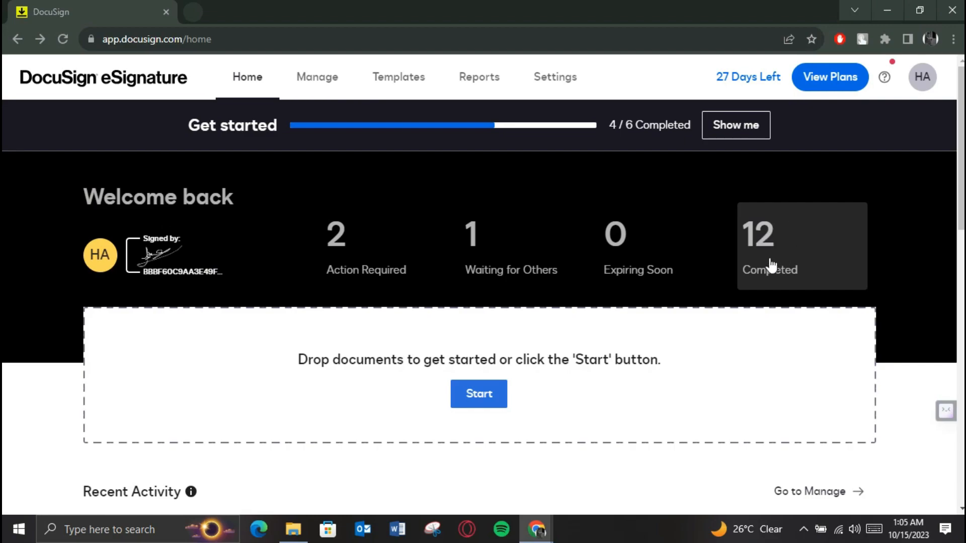
mouse_move(782, 241)
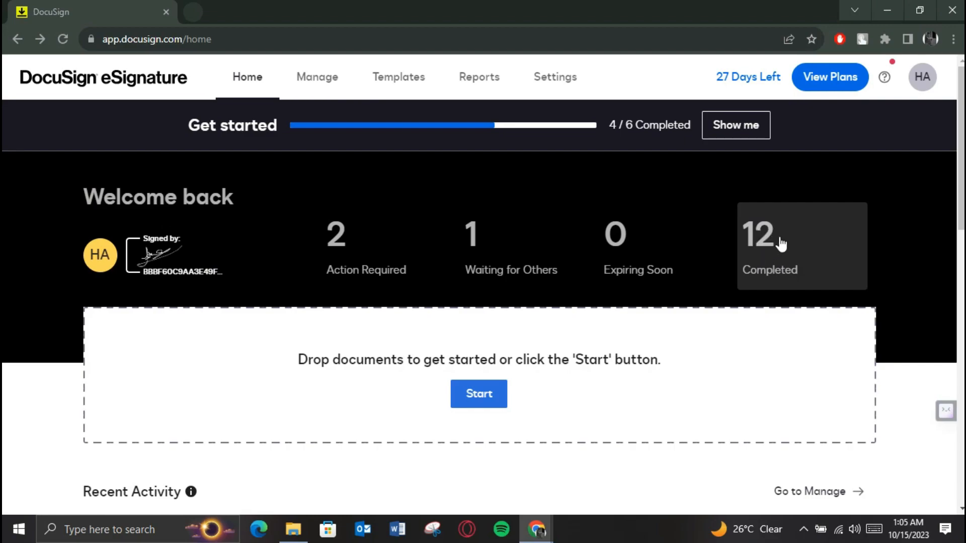
- List the completed envelopes (report.pdf, TEST!.docx) and return to the account home
click(780, 246)
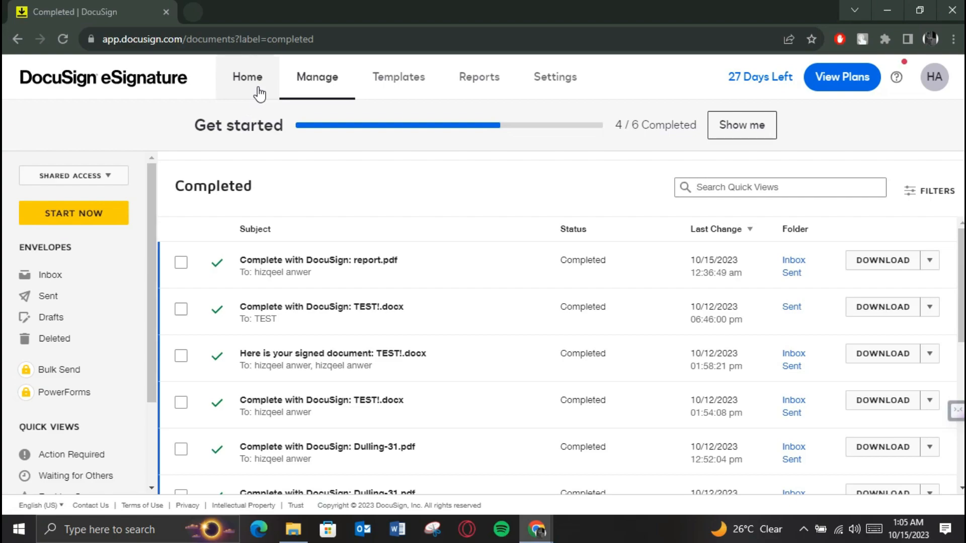
click(246, 76)
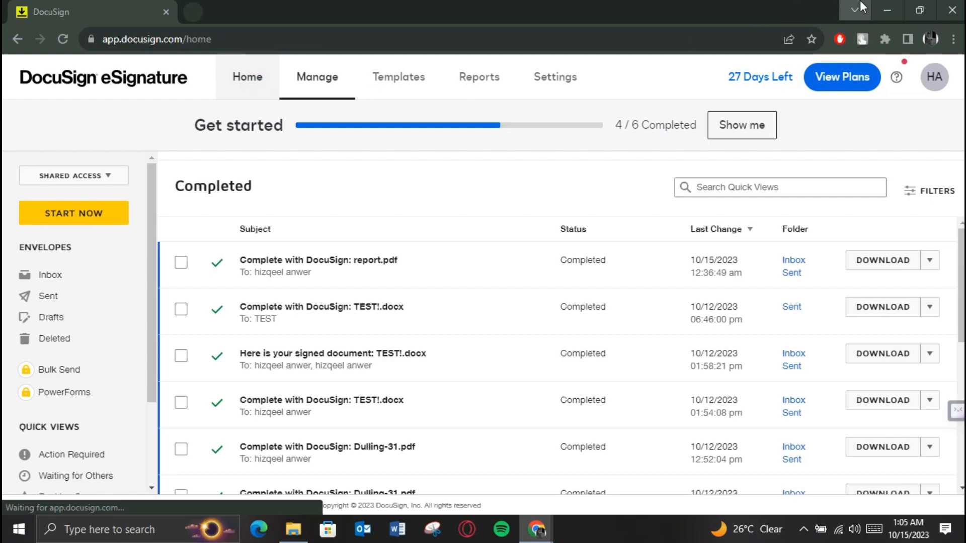